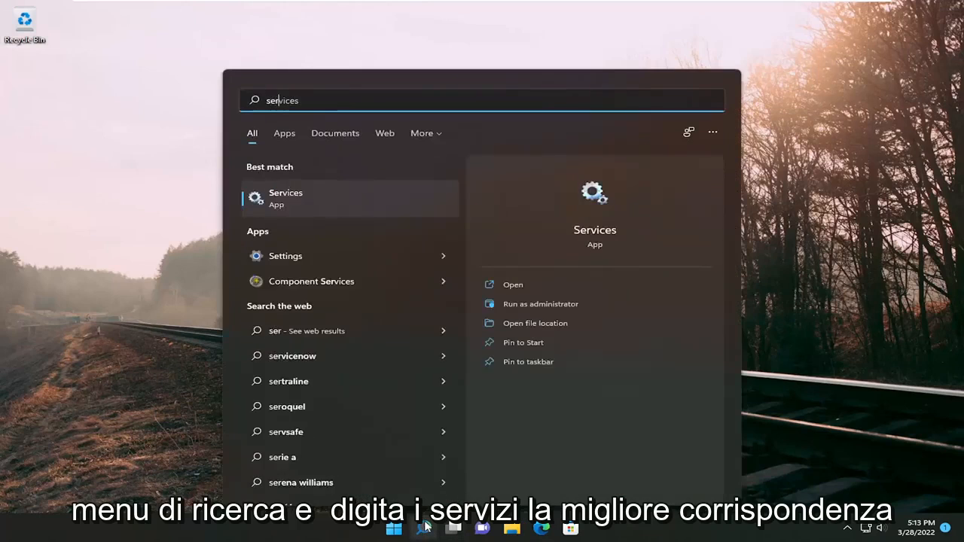
# Search 'services' from Start and launch the Services console.
pyautogui.write('services')
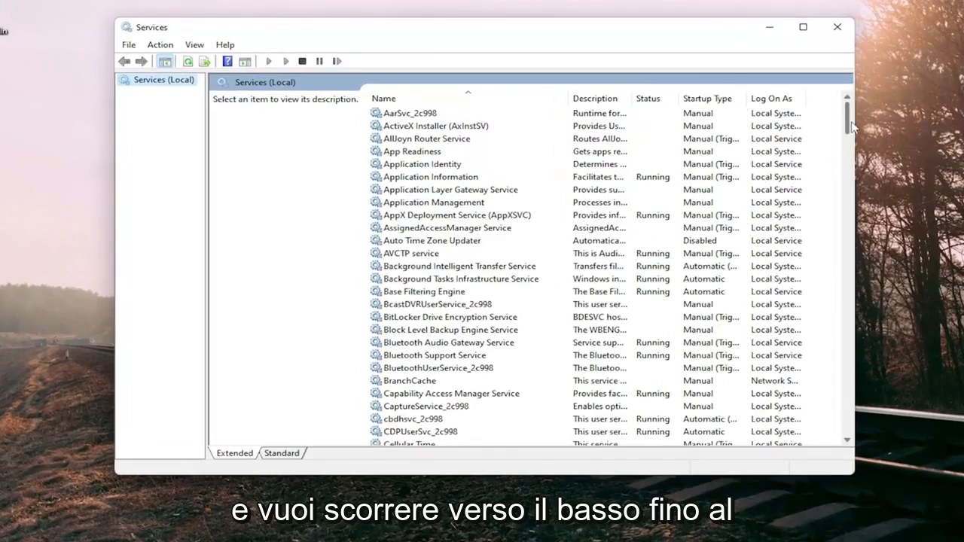
# Stop and start the Windows Search service, keeping Automatic (Delayed Start), and confirm with OK.
pyautogui.scroll(-3)
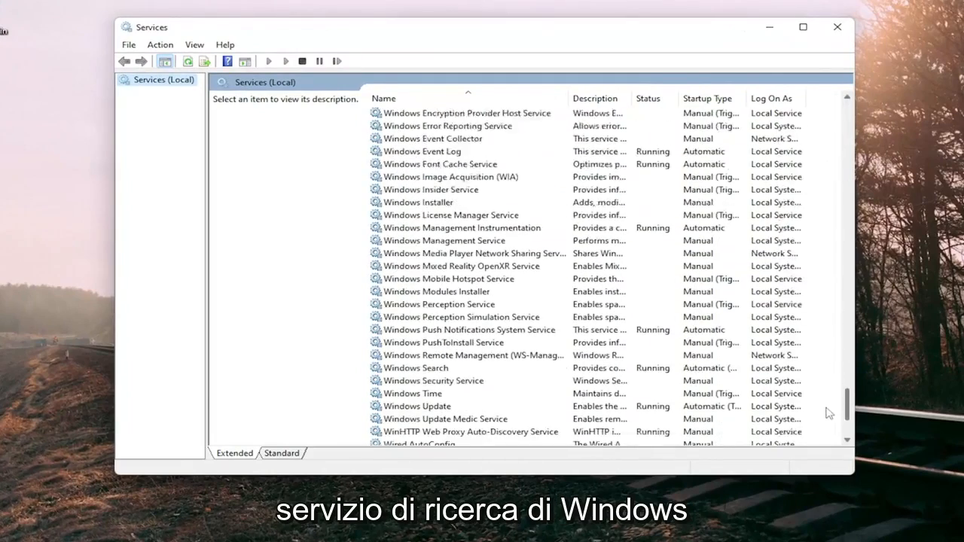
pyautogui.doubleClick(415, 367)
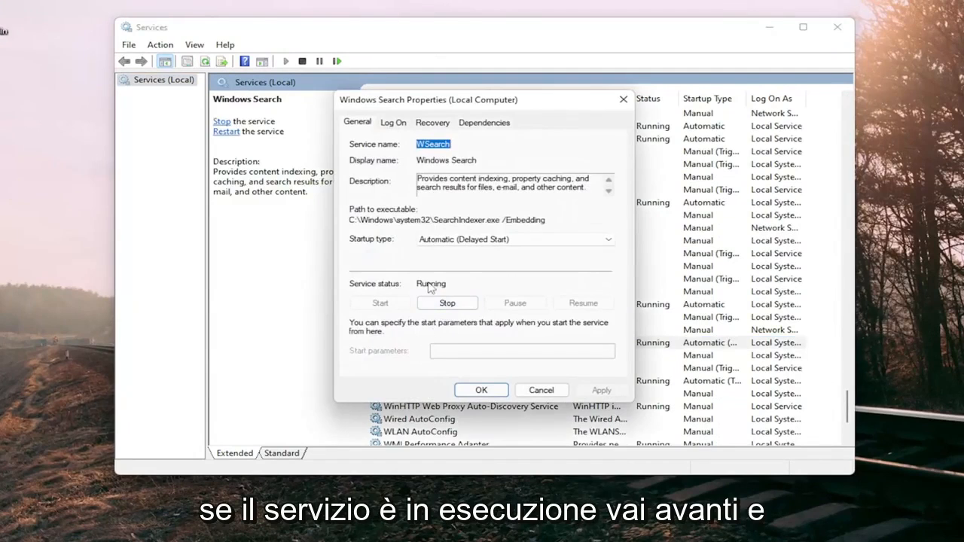
pyautogui.click(446, 301)
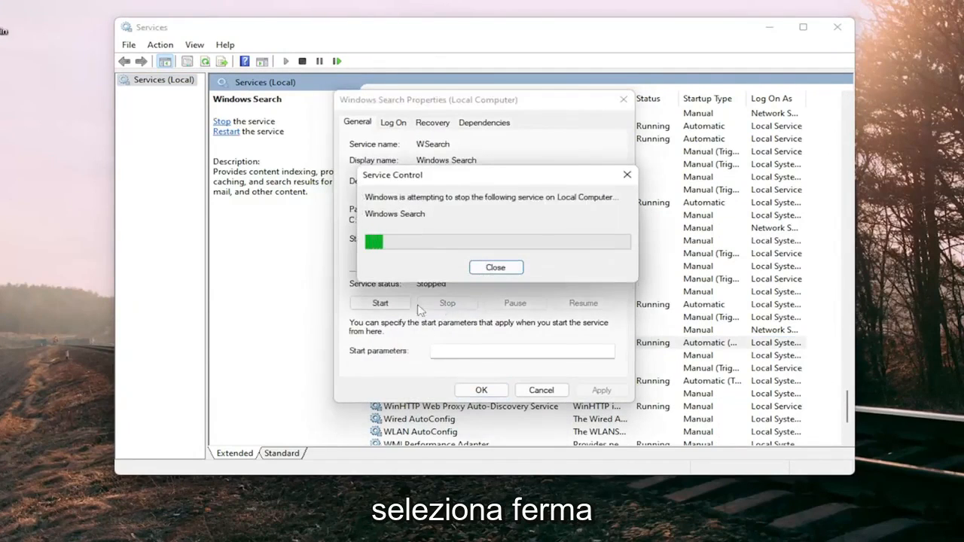
pyautogui.click(380, 303)
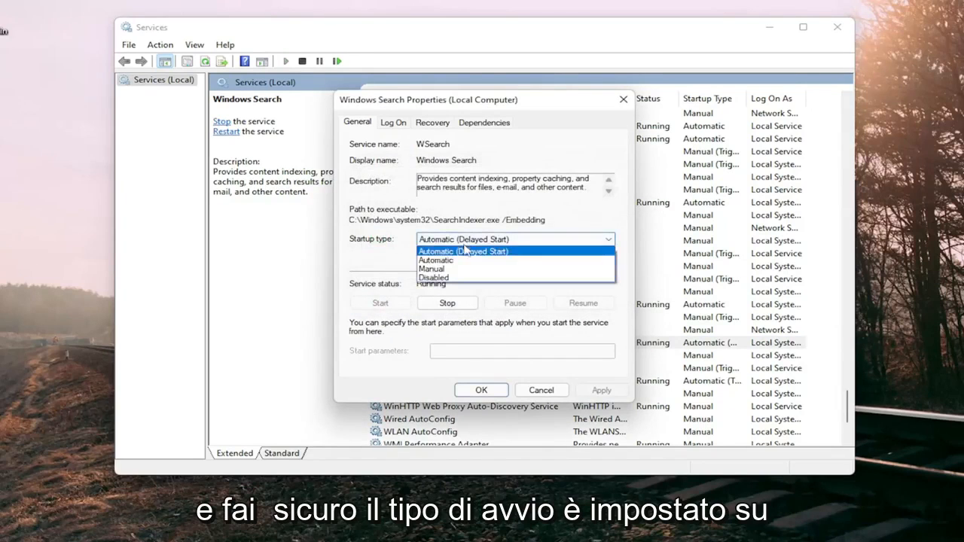
pyautogui.click(464, 250)
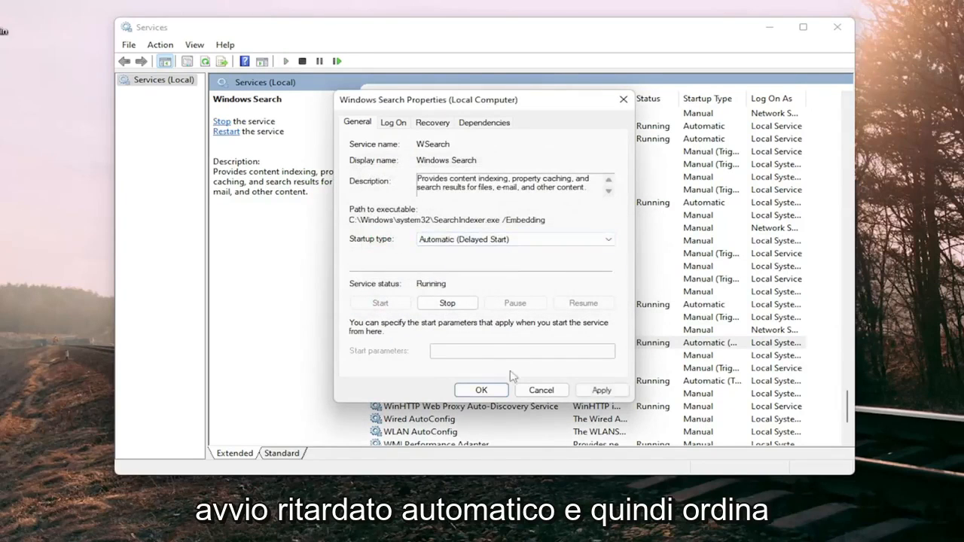
pyautogui.click(480, 388)
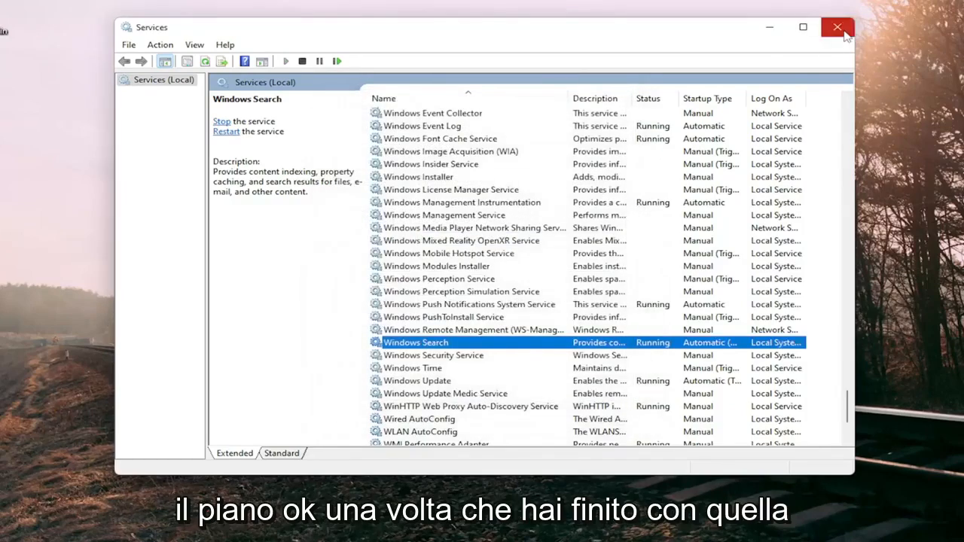
# Close Services, then search 'indexing Options' from Start and launch Indexing Options.
pyautogui.click(838, 27)
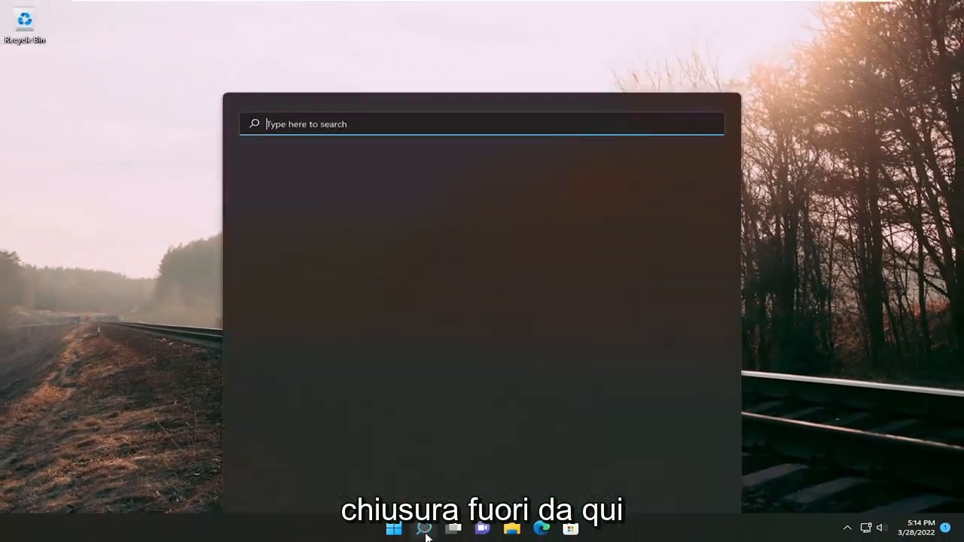
pyautogui.write('indexing Options')
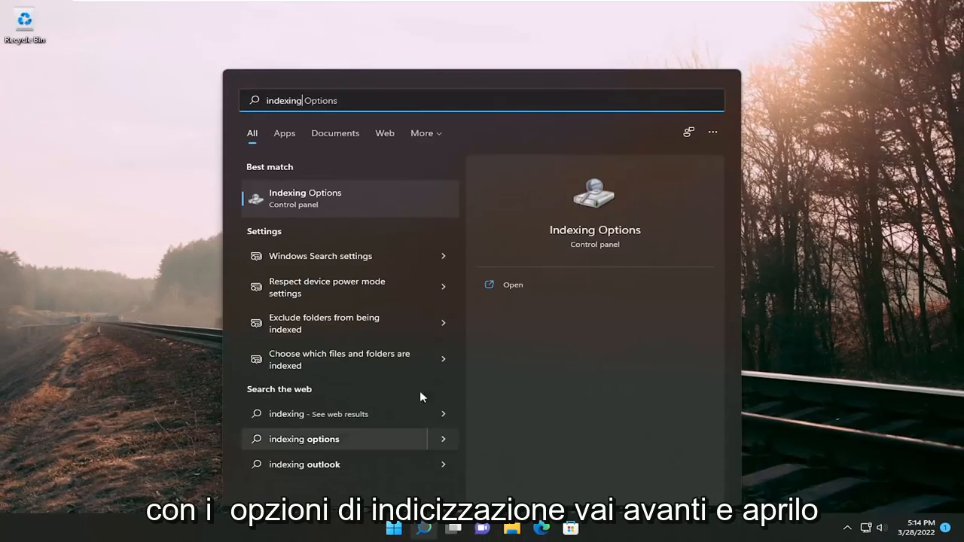
pyautogui.click(513, 284)
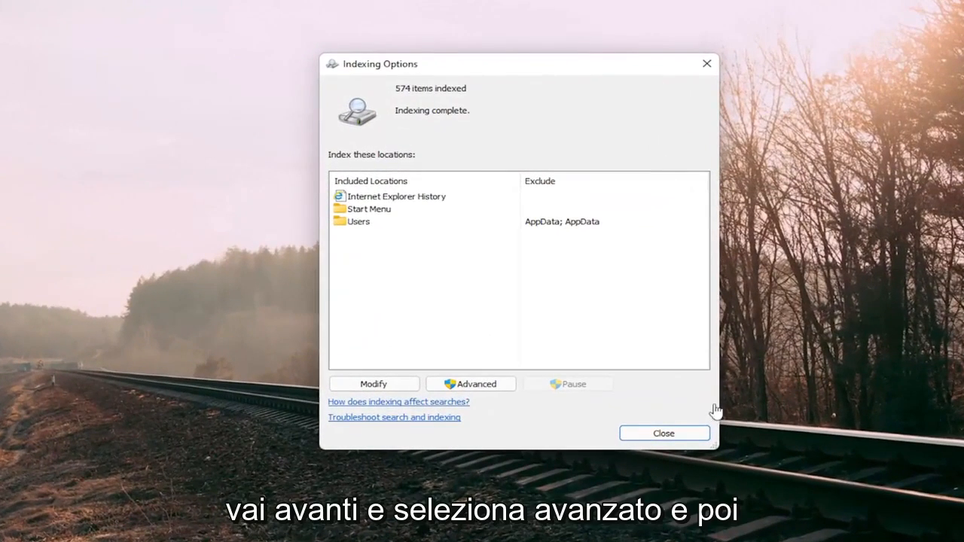
# From Advanced settings, run Rebuild under Troubleshooting and confirm the Rebuild Index prompt.
pyautogui.click(470, 384)
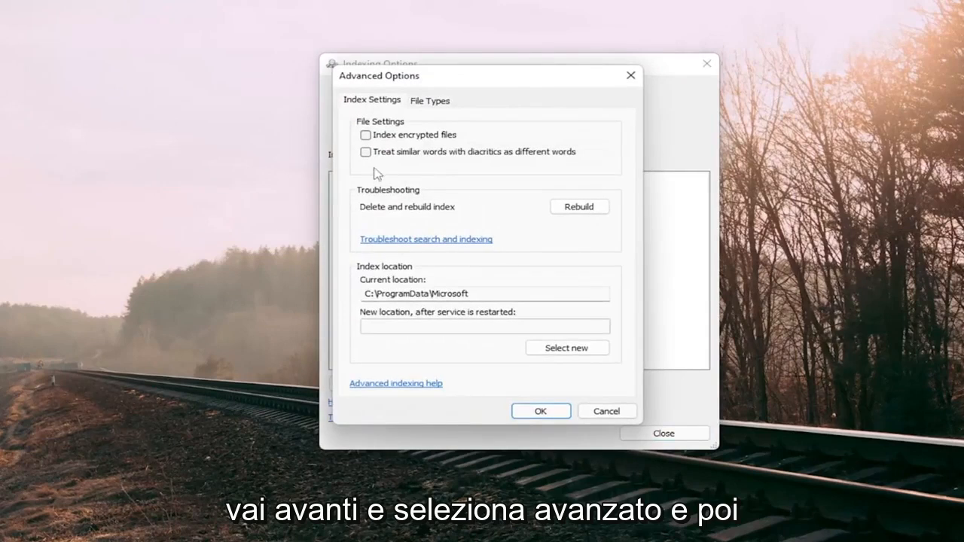
pyautogui.moveTo(446, 219)
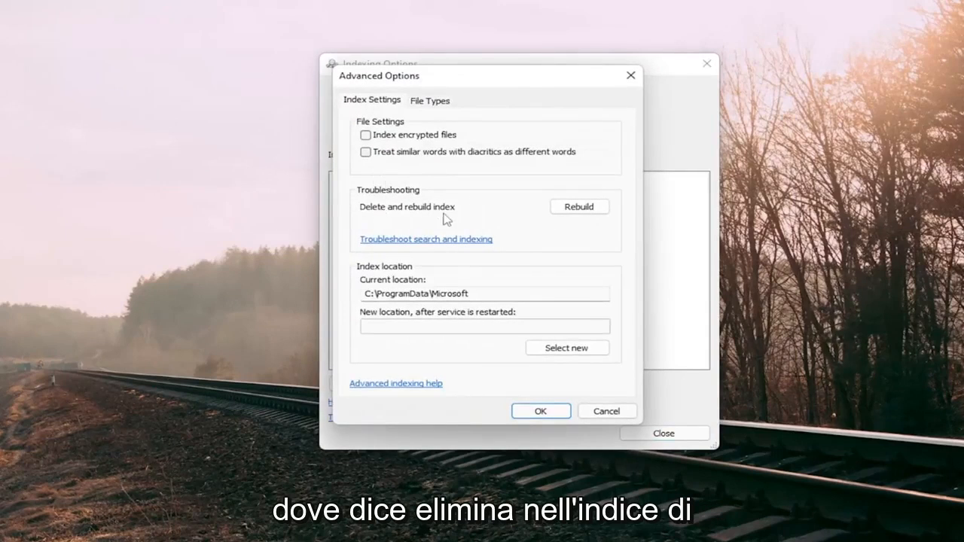
pyautogui.click(579, 207)
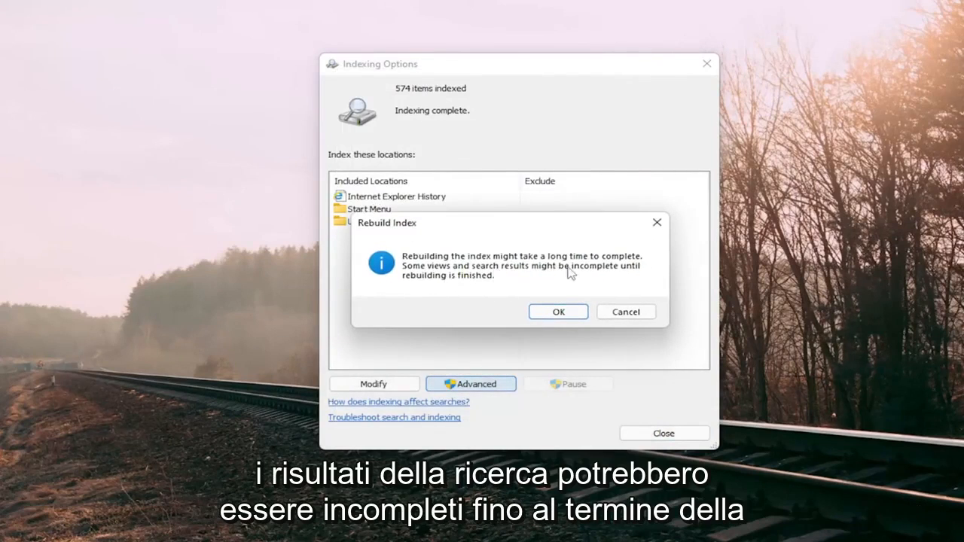
pyautogui.moveTo(503, 292)
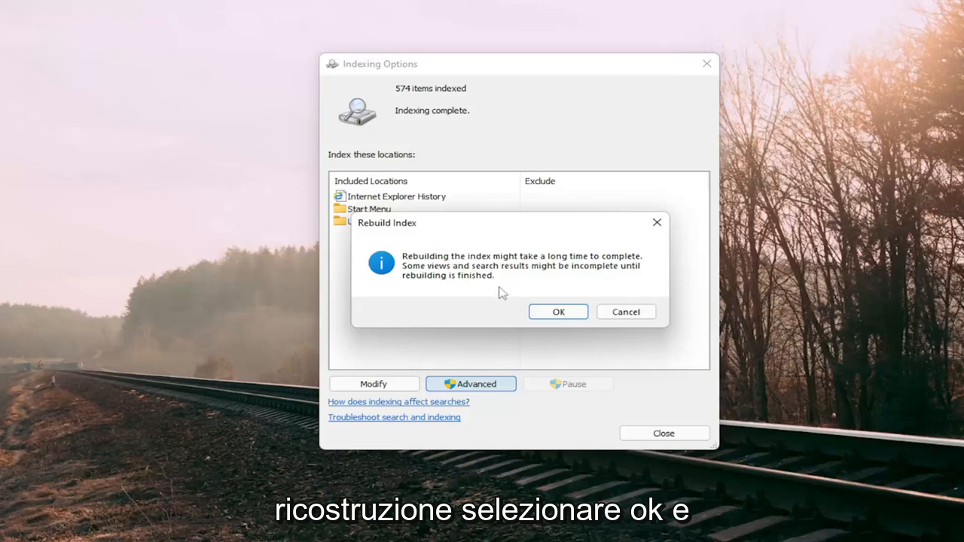
pyautogui.click(557, 312)
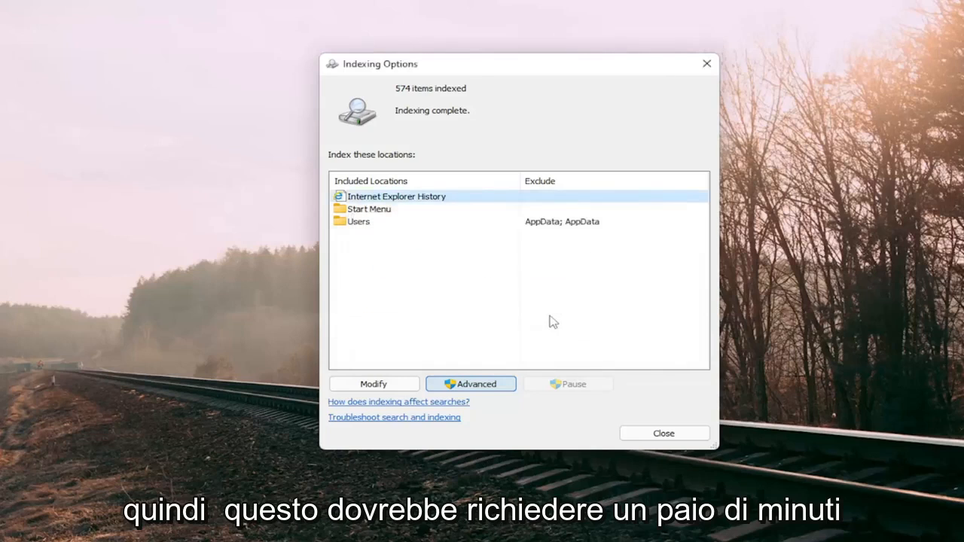
pyautogui.moveTo(609, 326)
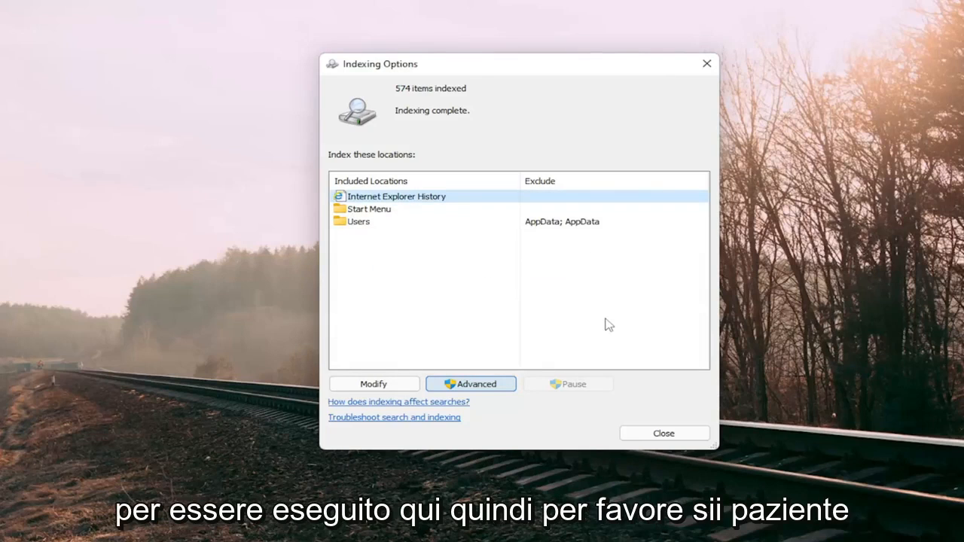